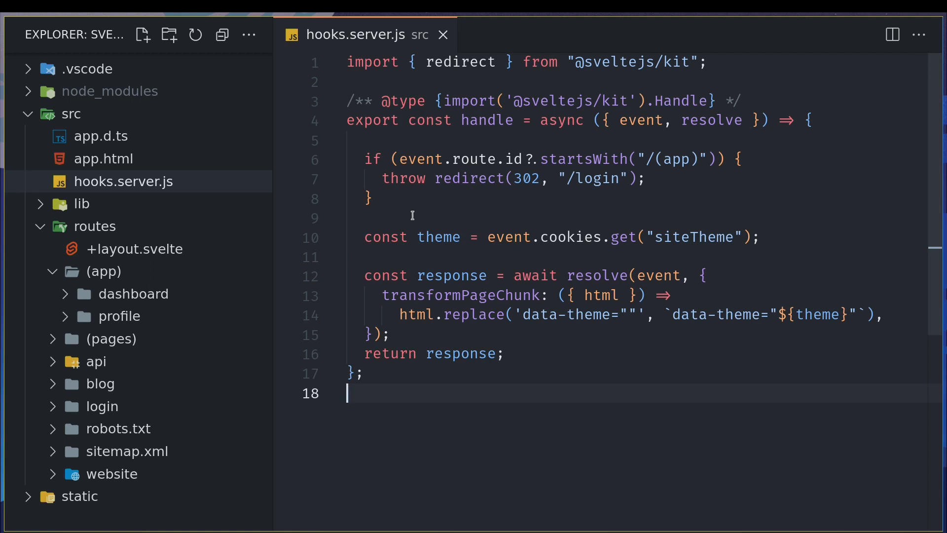
mouse_move(434, 204)
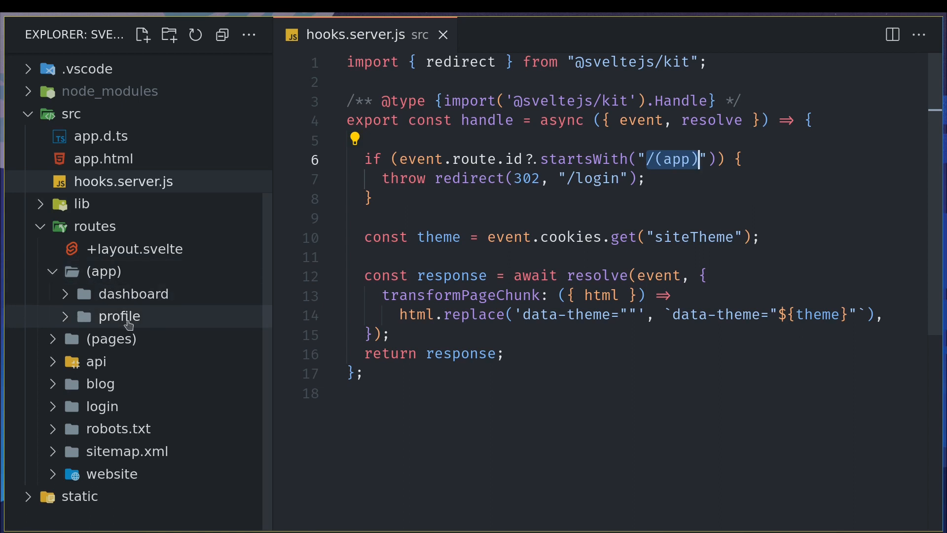
Review hooks.server.js then bring up routes/login/+page.svelte showing the container div with a Login heading
left_click(488, 200)
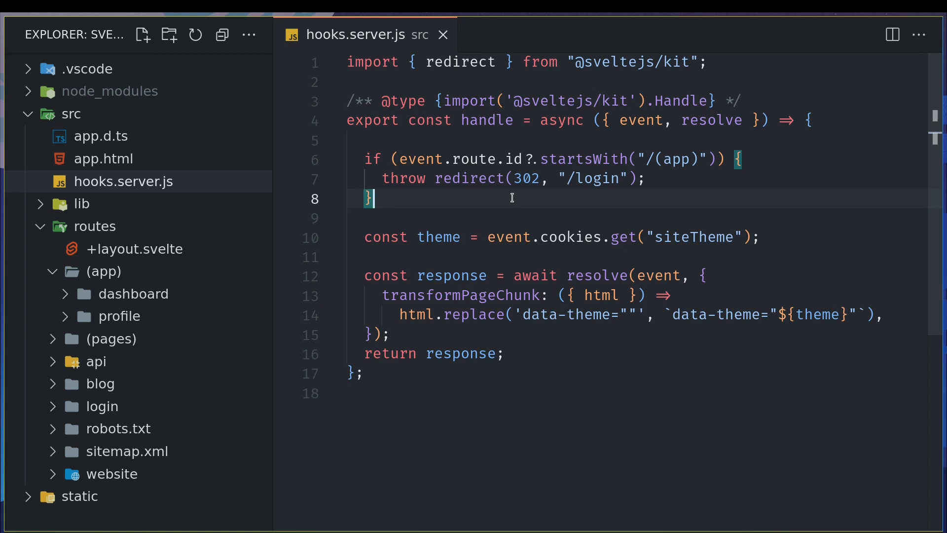
left_click(102, 405)
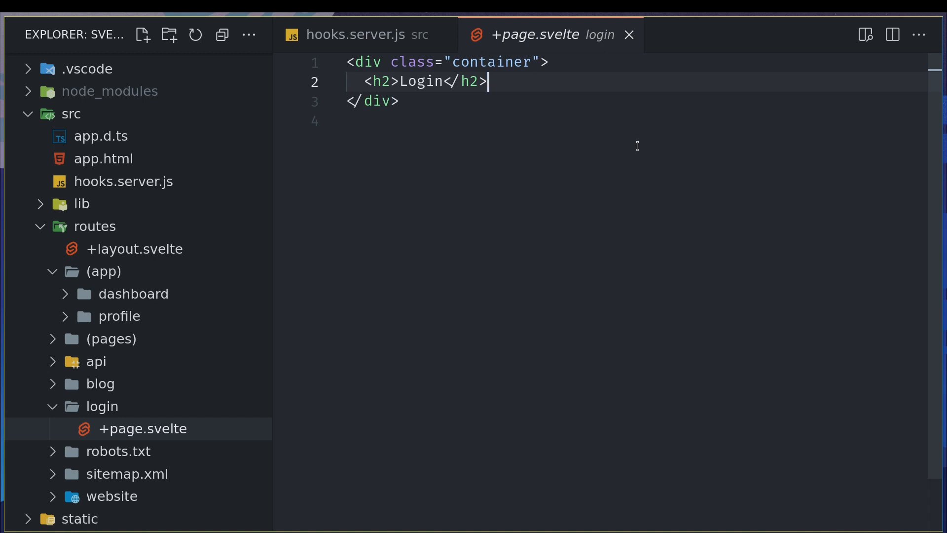
Add a <form method="POST"> with a <button>Gain Access</button> under the Login heading and save
type("fotm")
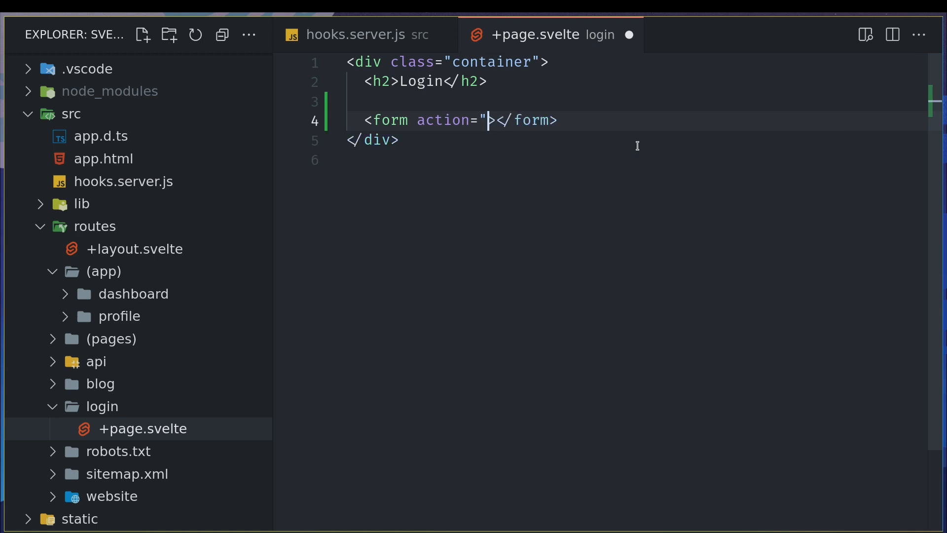
key("Backspace")
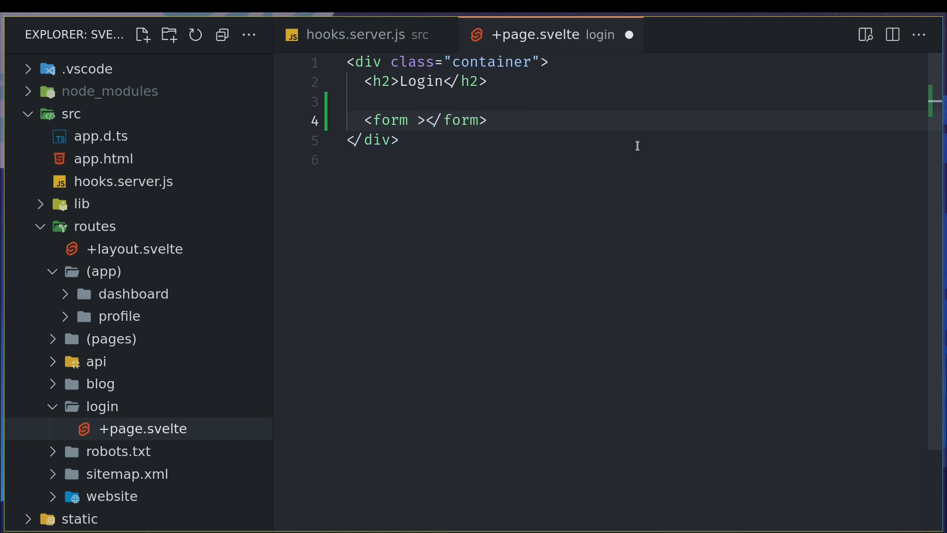
type("method=\"POST")
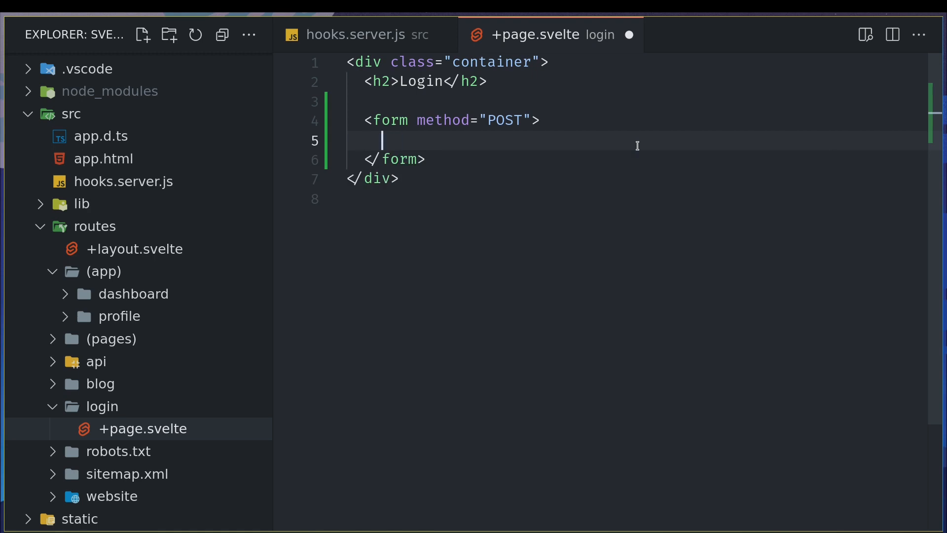
type("<button></button>")
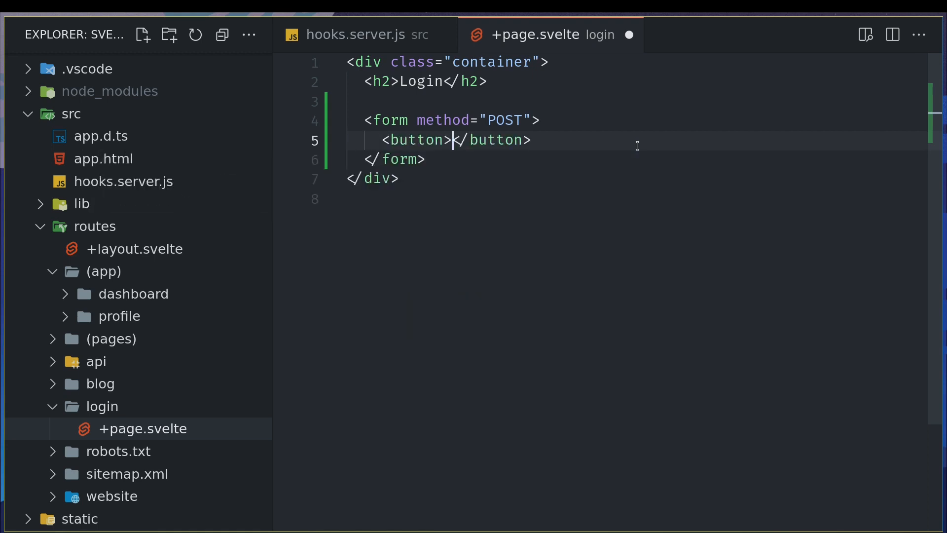
type("Gain Acr")
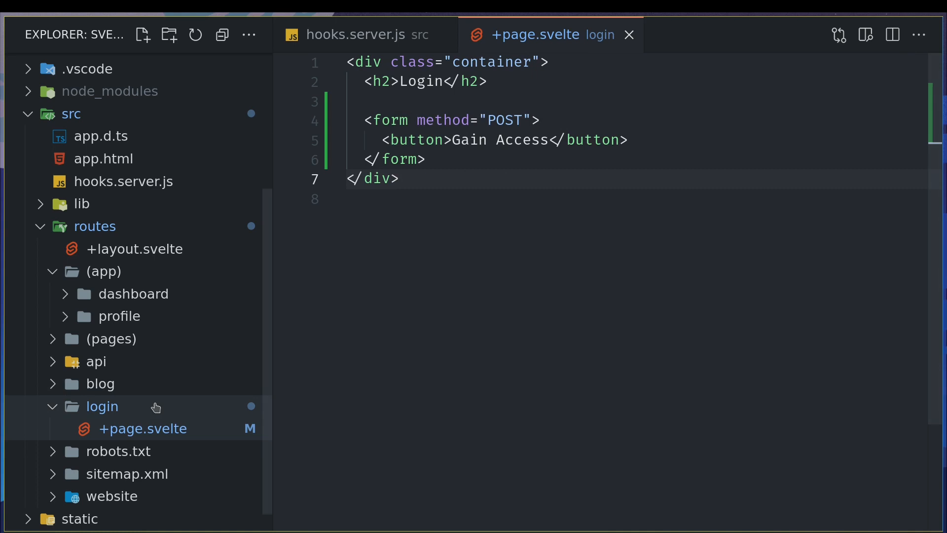
Create +page.server.js in the login folder and start an exported actions object
left_click(142, 35)
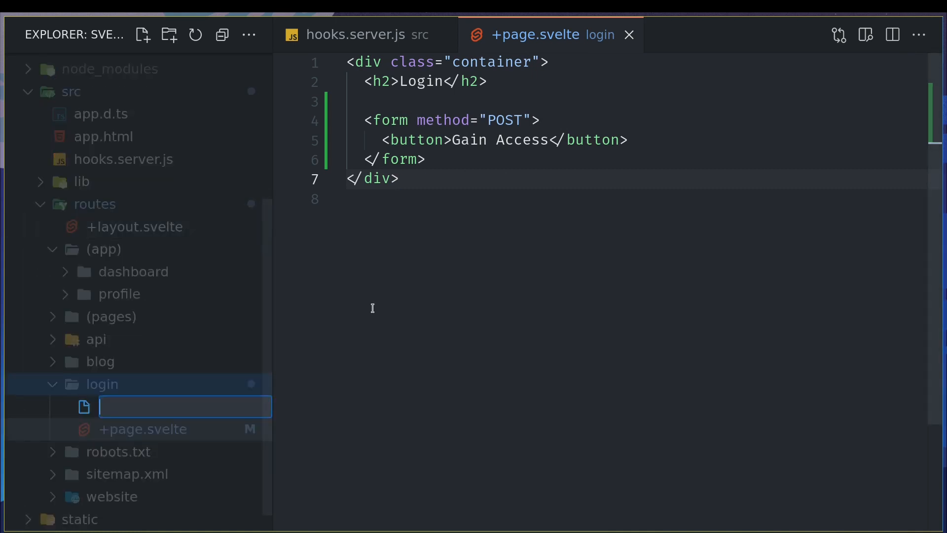
type("+page.")
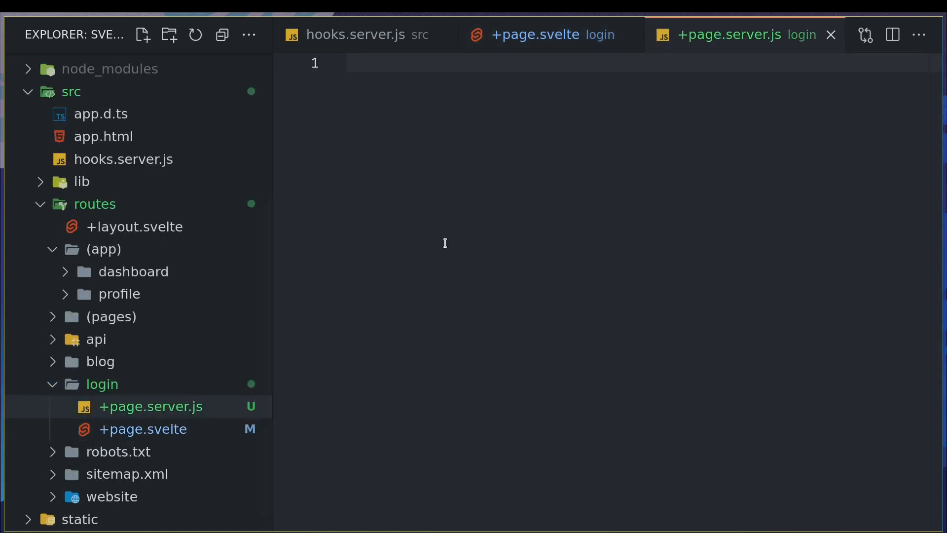
type("acti")
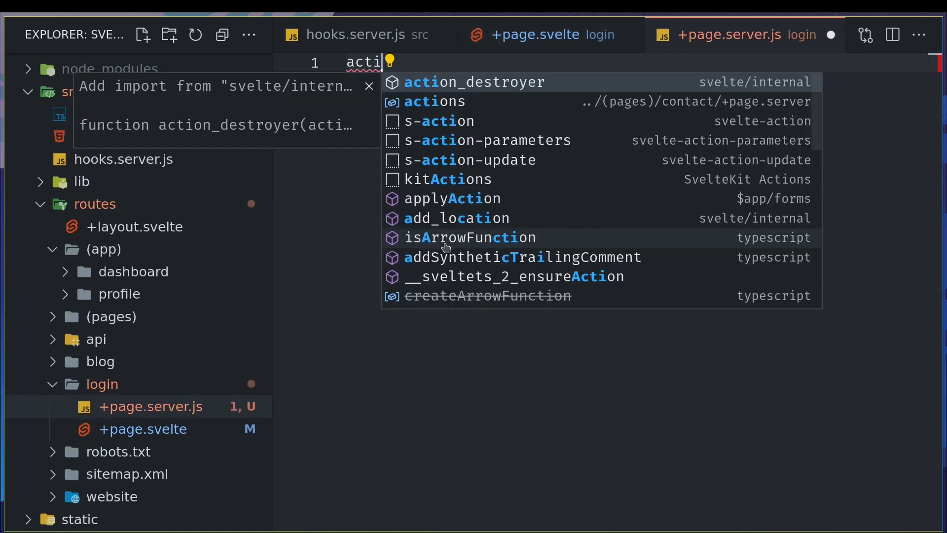
mouse_move(475, 179)
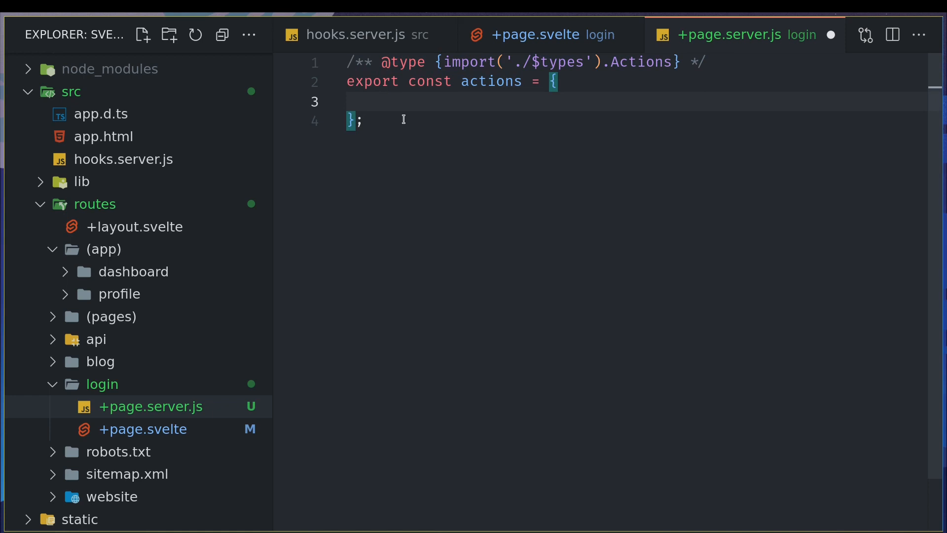
Write an empty async default action that destructures cookies: default: async ({cookies}) => {}
type("default")
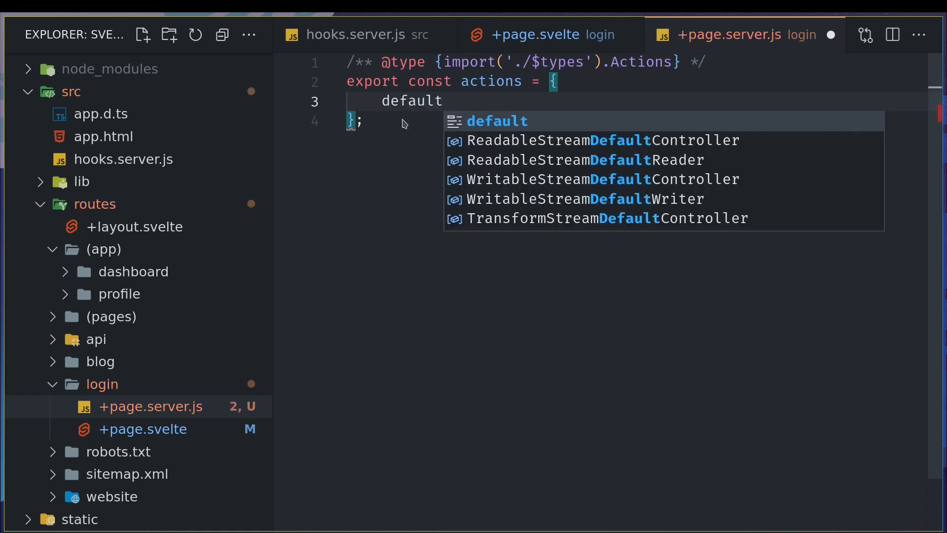
type(":")
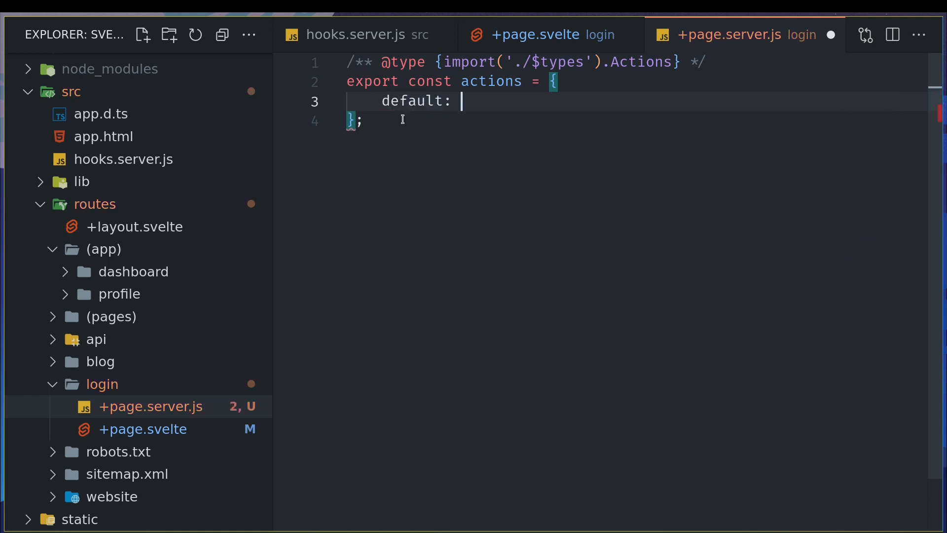
type("async")
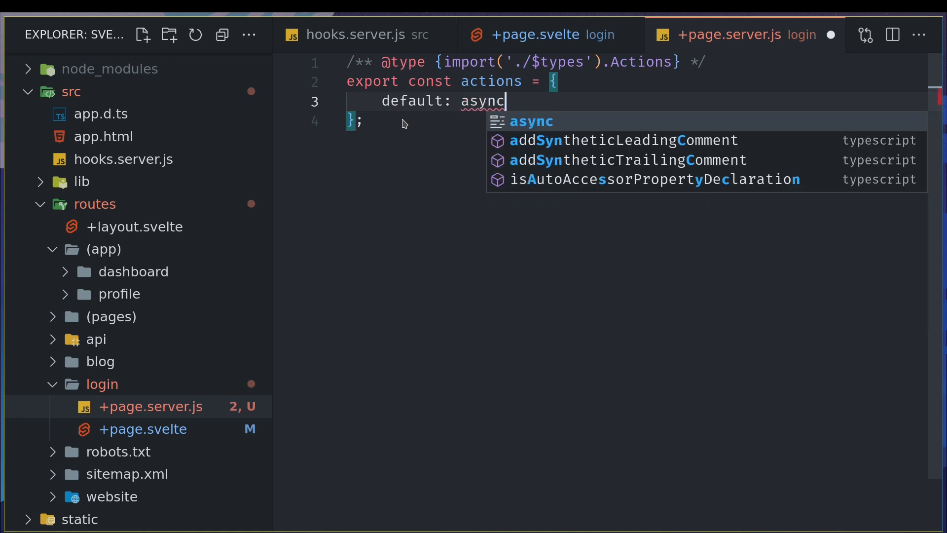
type("()")
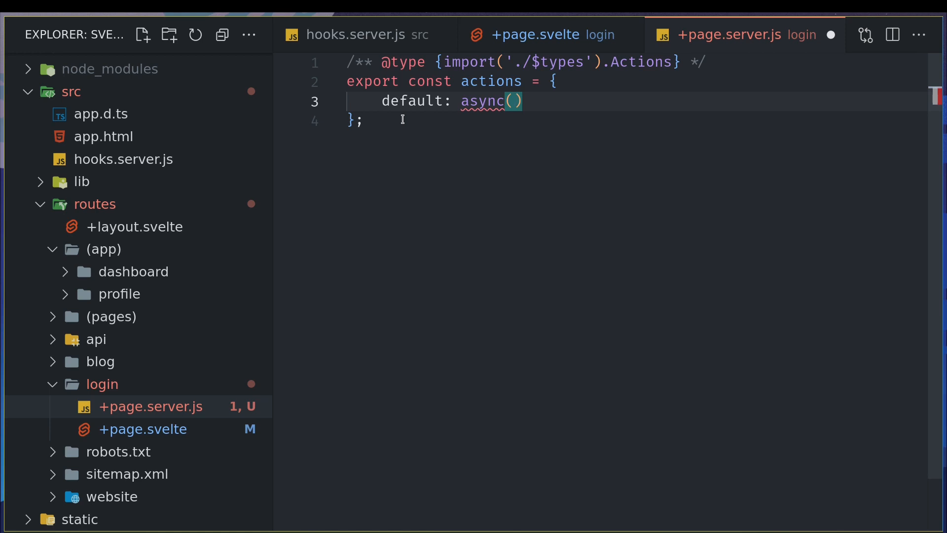
type("{cooki")
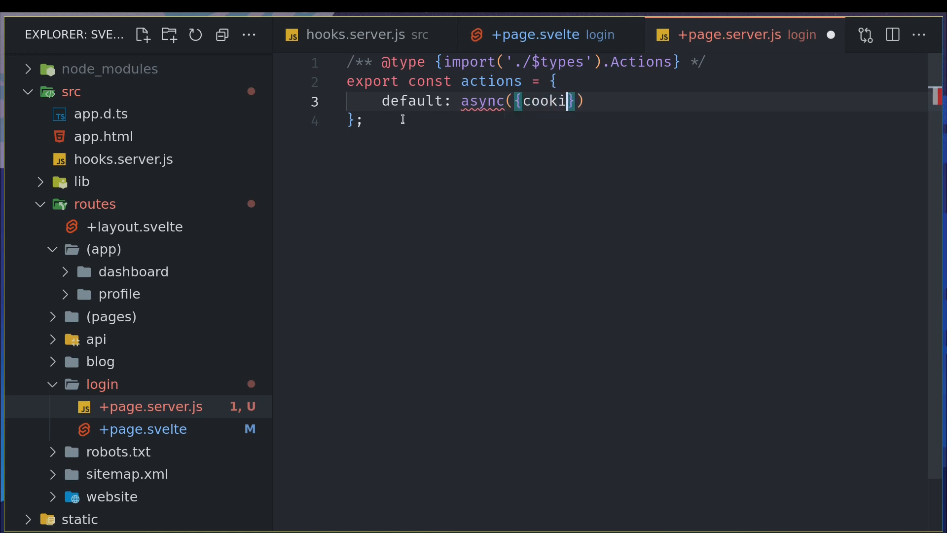
type("es}) => {")
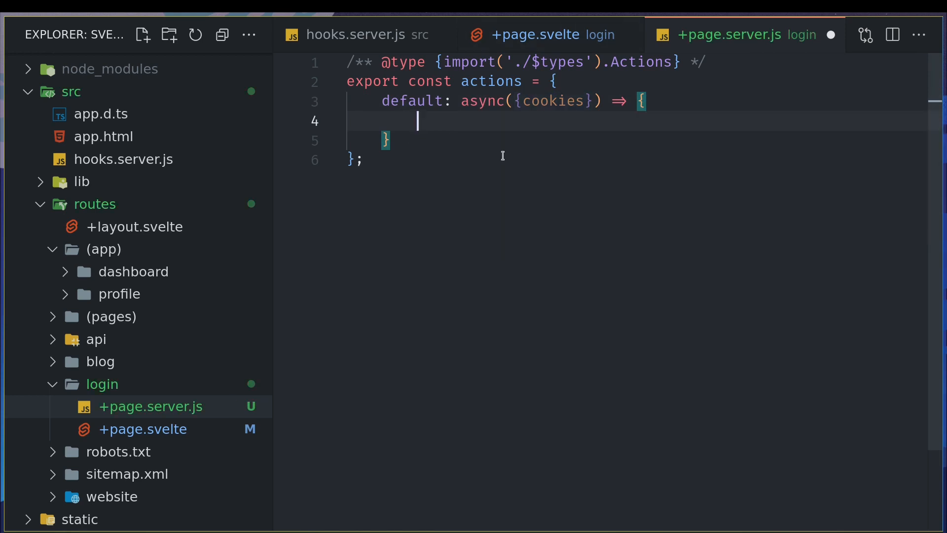
Log the cookies object with console.log(cookies) inside the default action
type("console.log(c)")
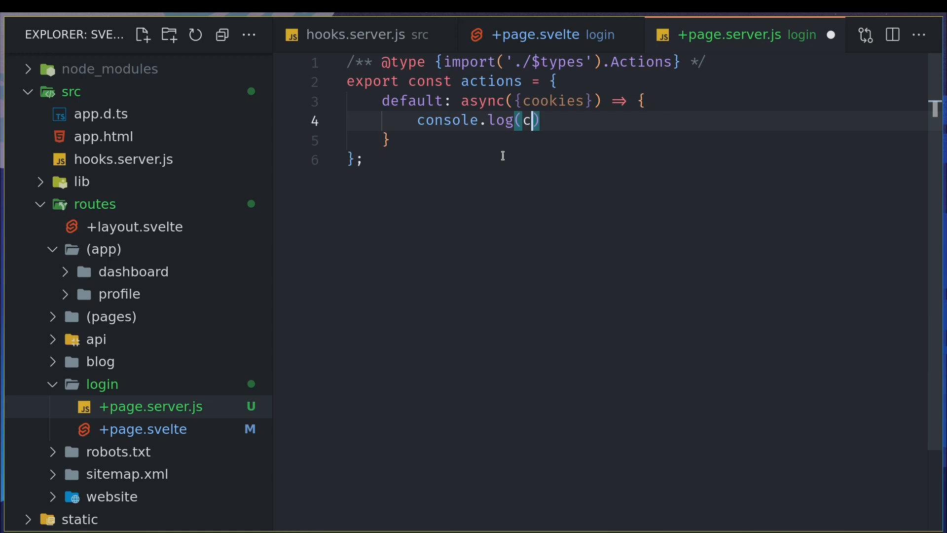
type("ookies")
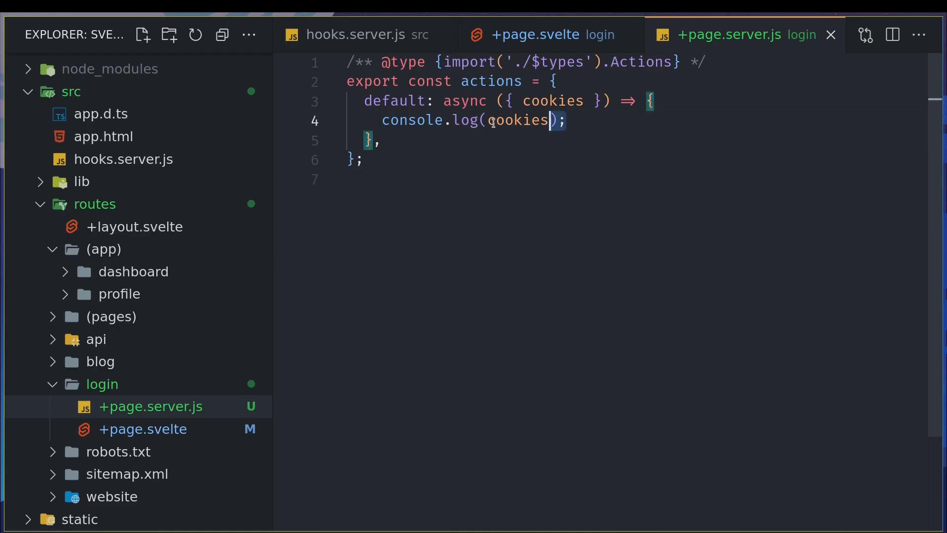
Replace the console.log line with cookies.set("access", "true")
triple_click(467, 120)
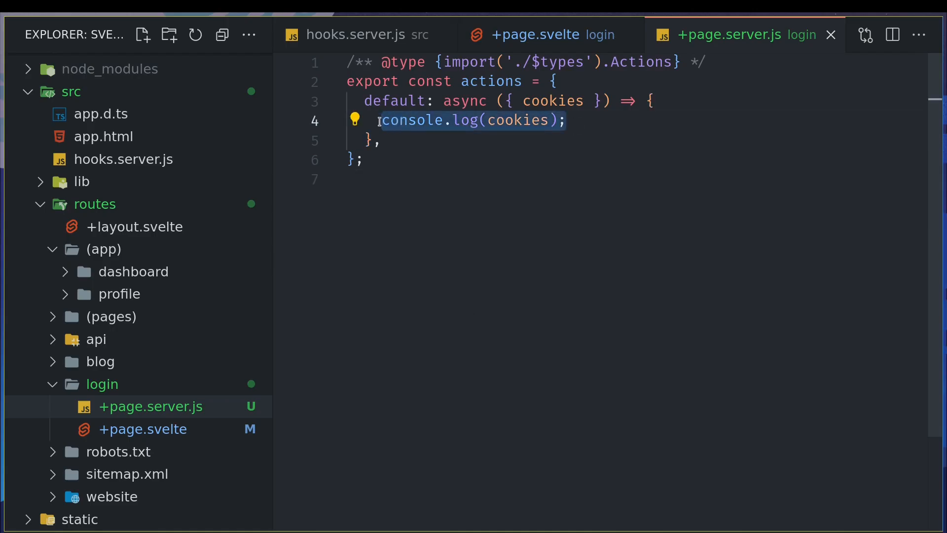
type("cookies.set(")
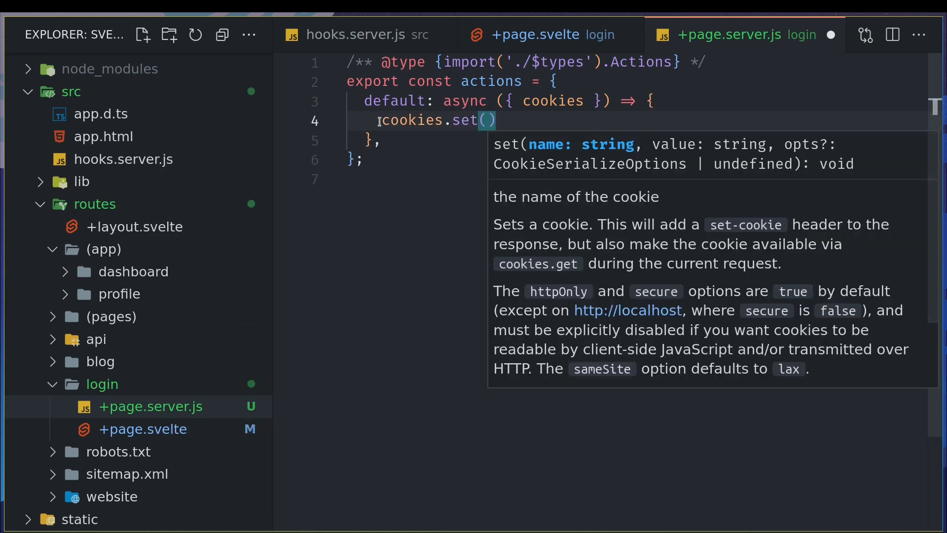
type("\"acces")
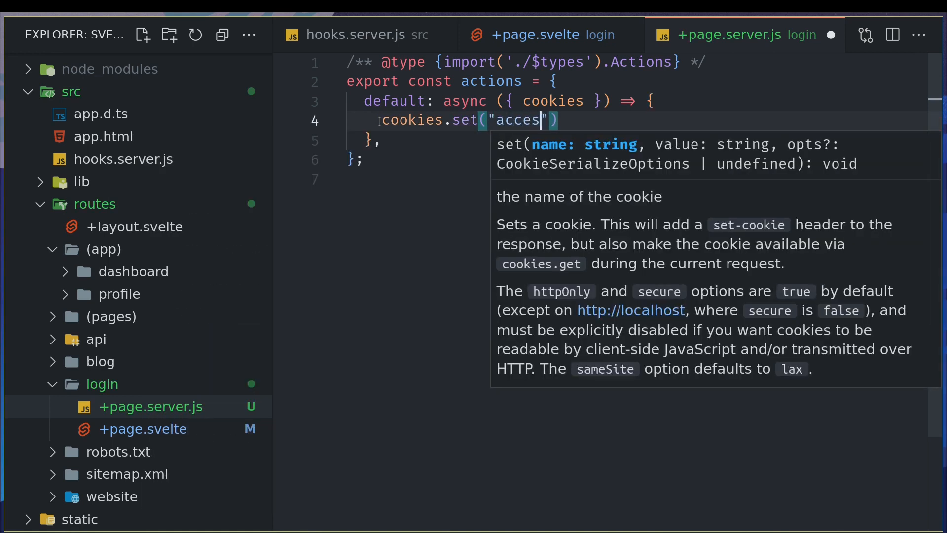
type("s\", \"")
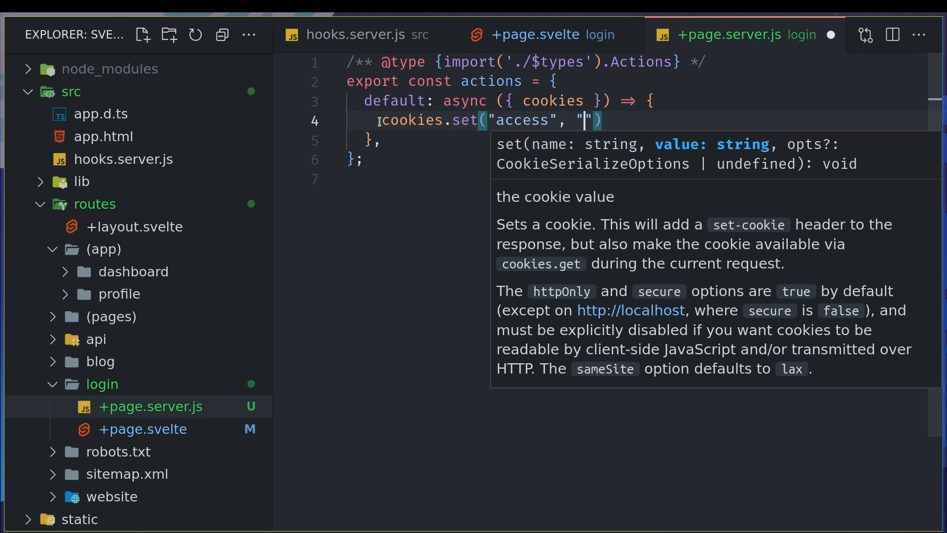
type("true")
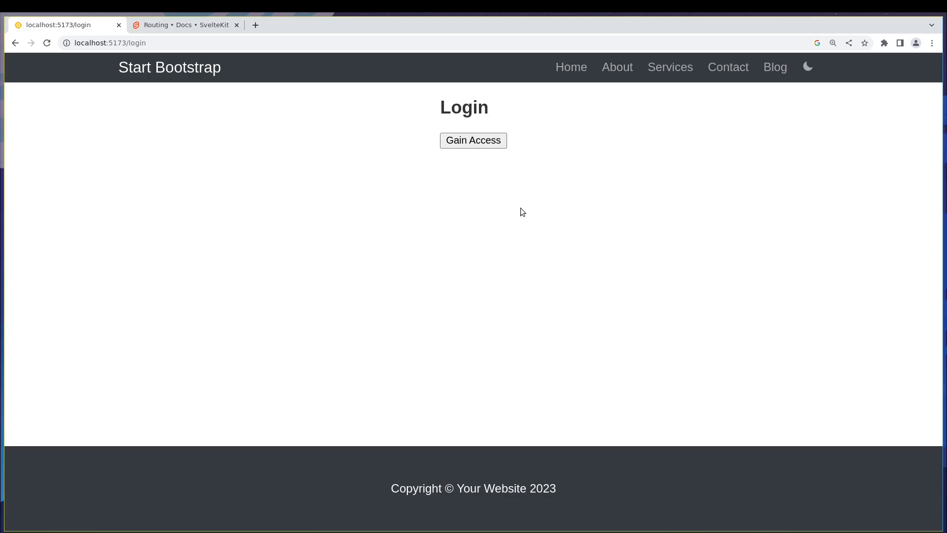
mouse_move(611, 249)
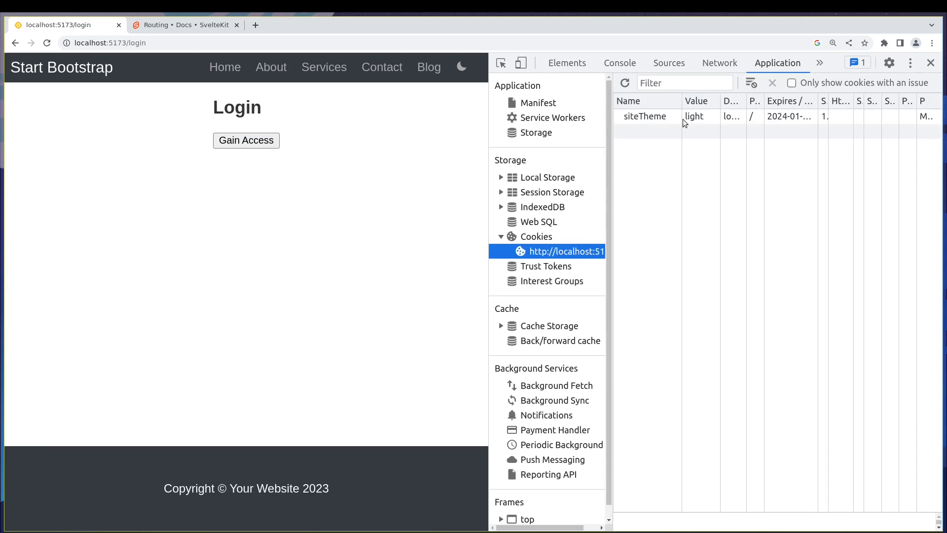
mouse_move(681, 124)
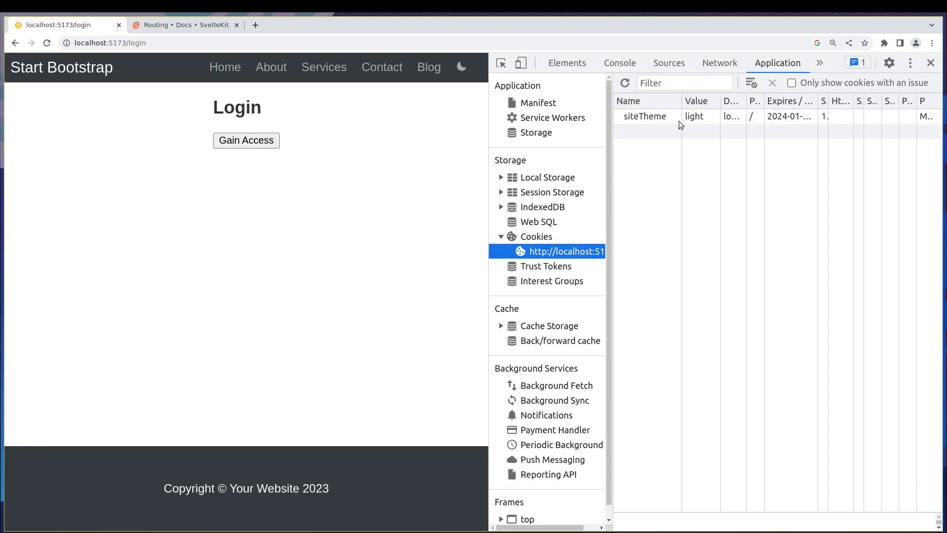
Gain access from the login page, inspect the access=true cookie in DevTools, then delete it
left_click(246, 140)
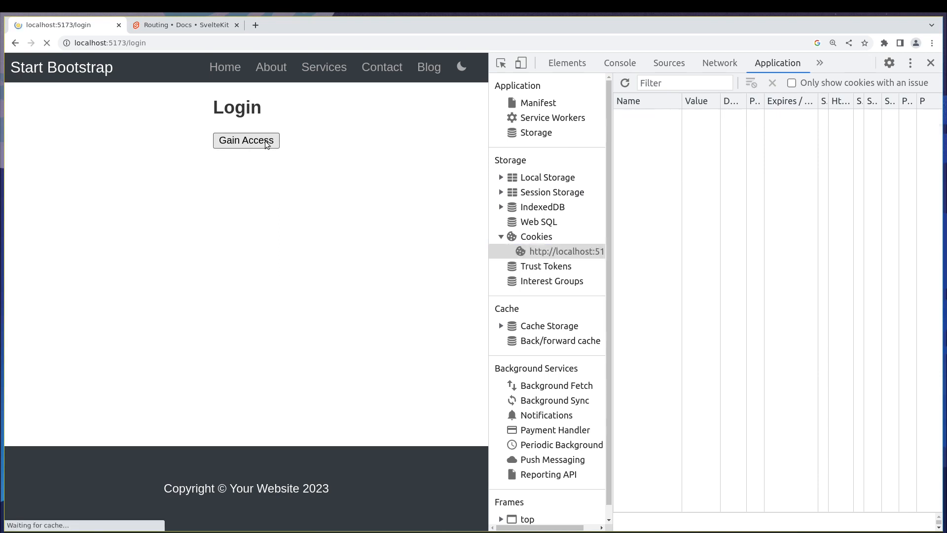
left_click(245, 140)
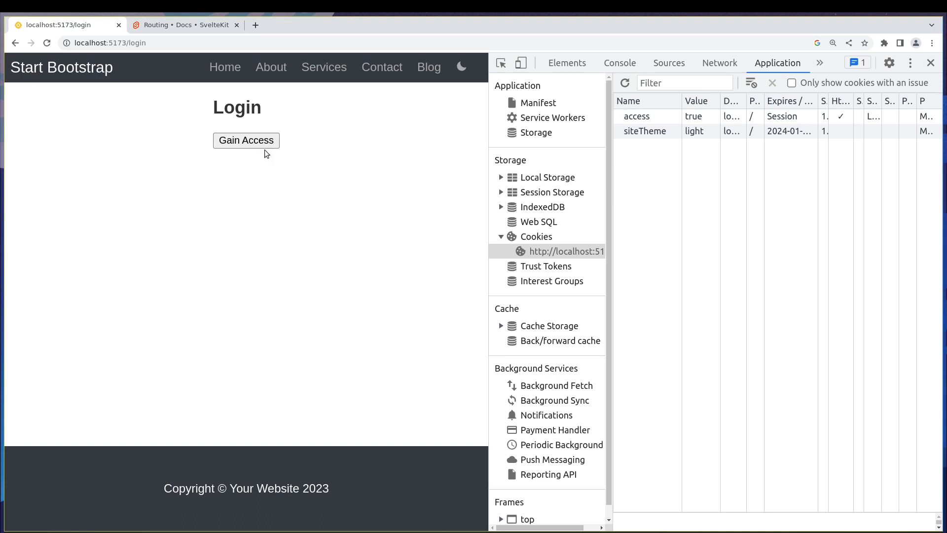
mouse_move(319, 174)
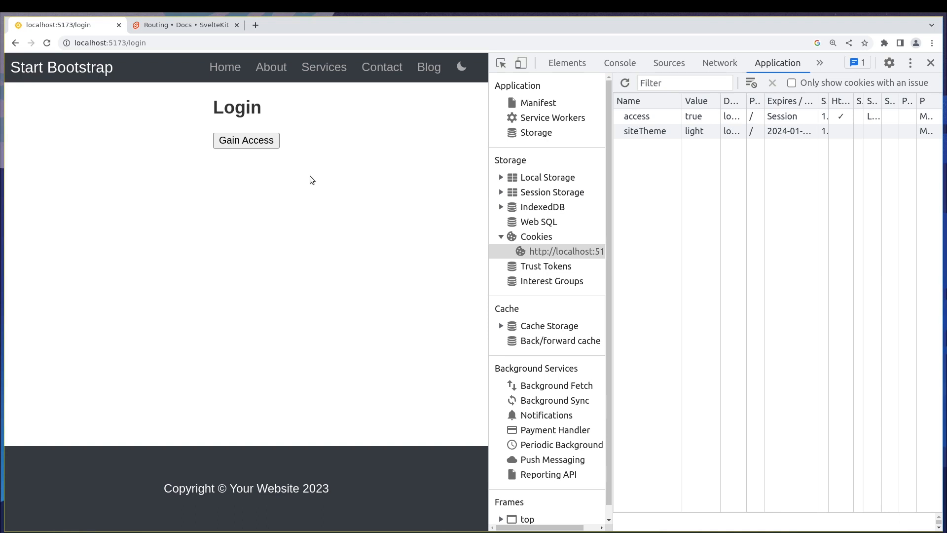
mouse_move(664, 138)
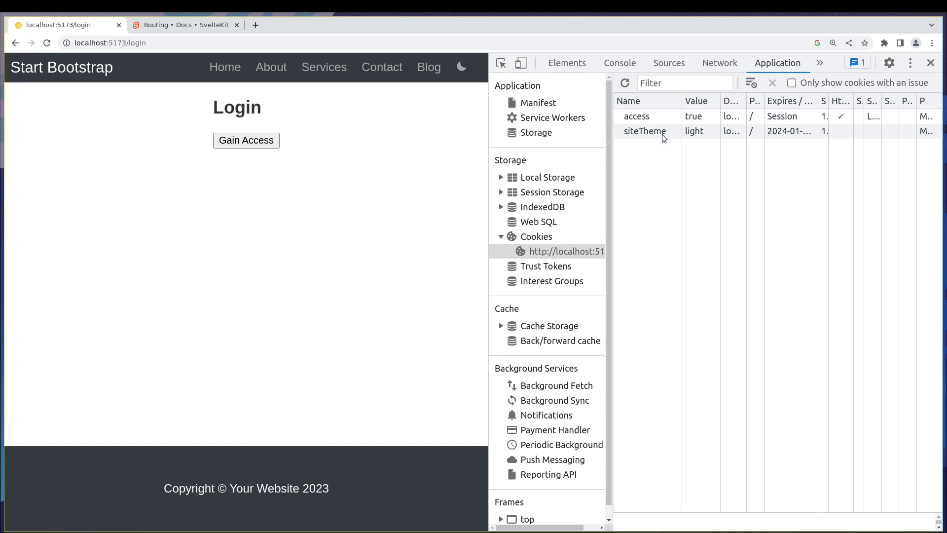
mouse_move(653, 131)
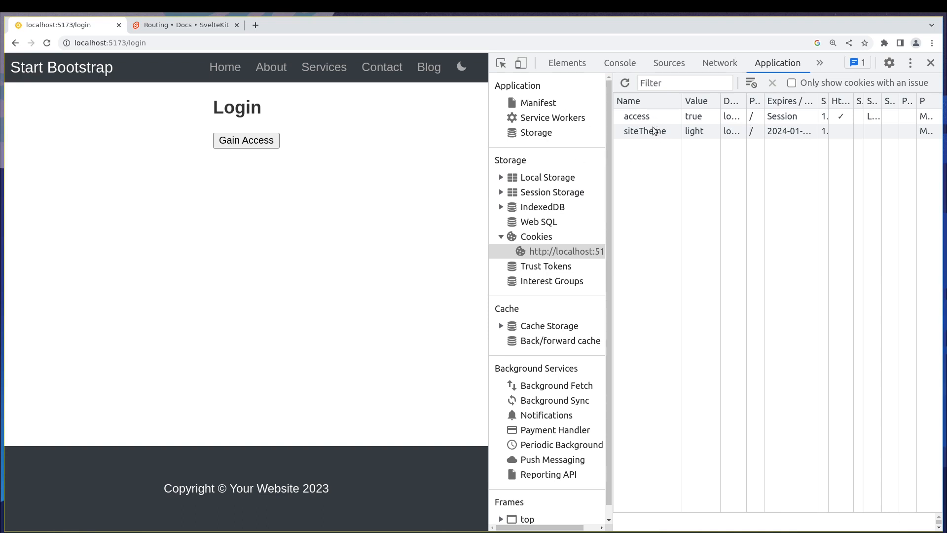
left_click(636, 116)
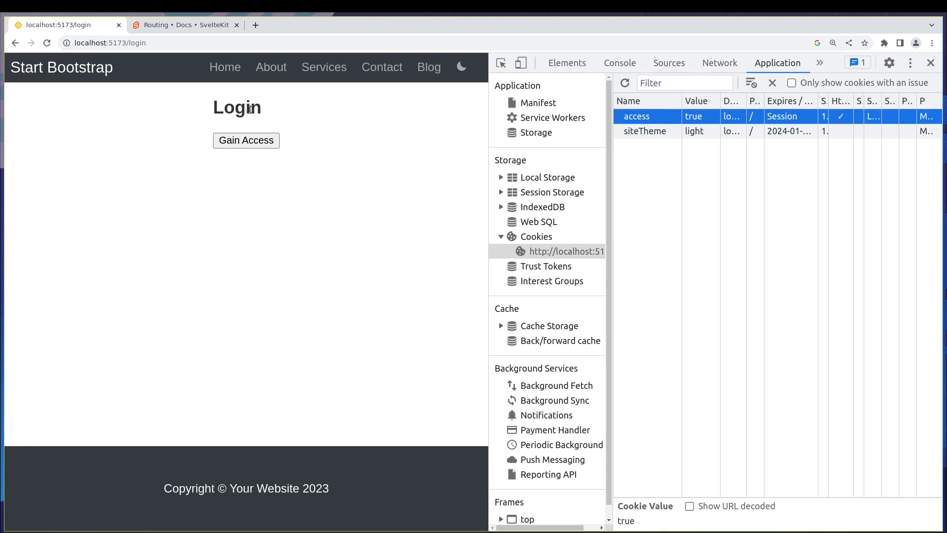
mouse_move(317, 162)
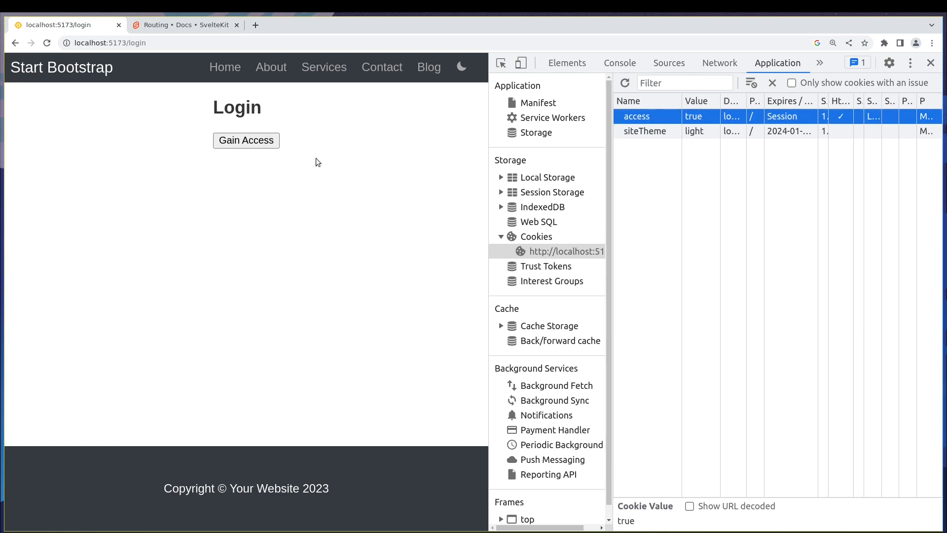
right_click(636, 116)
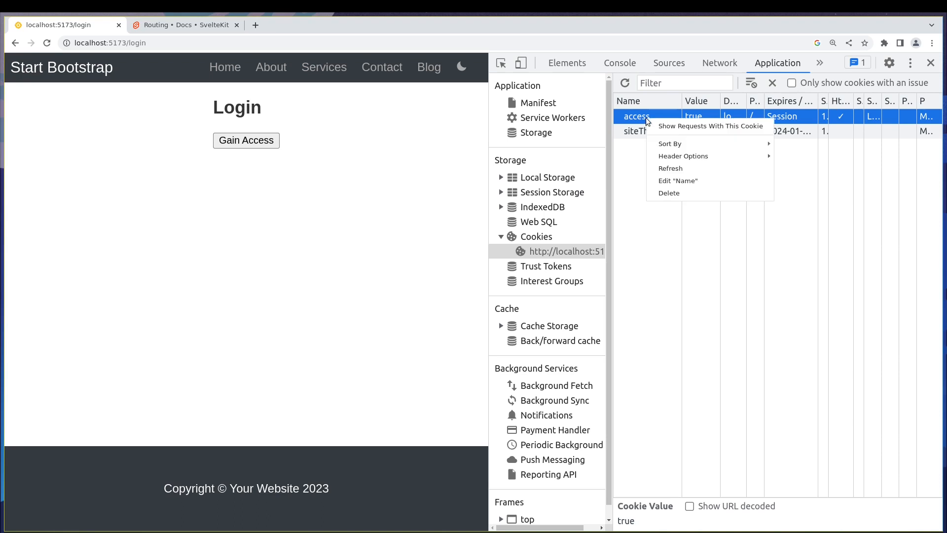
left_click(669, 192)
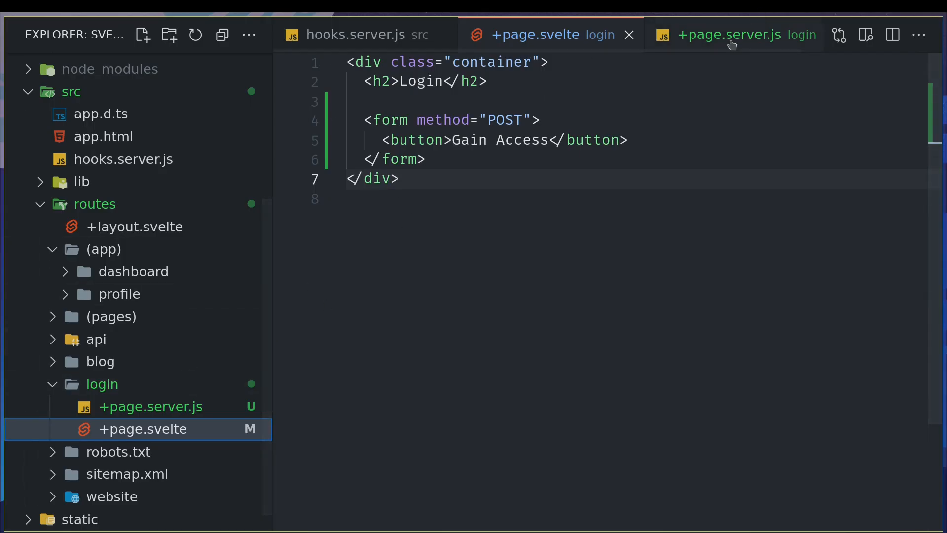
In hooks.server.js add const access = event.cookies.get("access") === "true" and use !access in the if condition
left_click(356, 34)
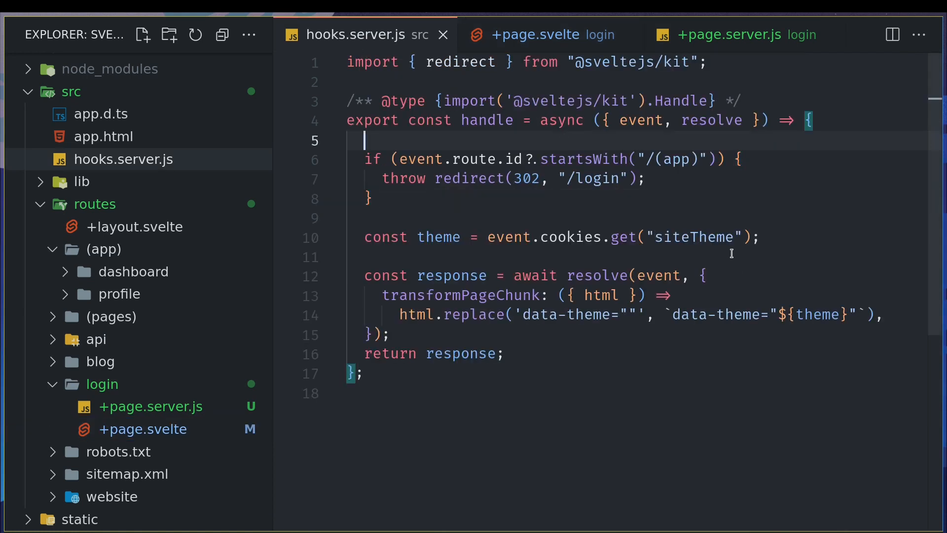
key("Enter")
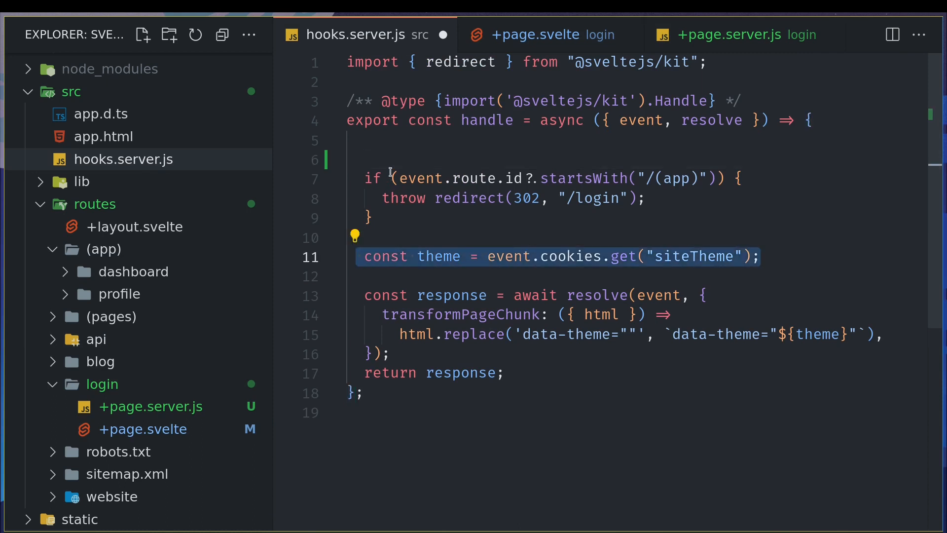
type("const access = event.cookies.get(\"siteTheme\");")
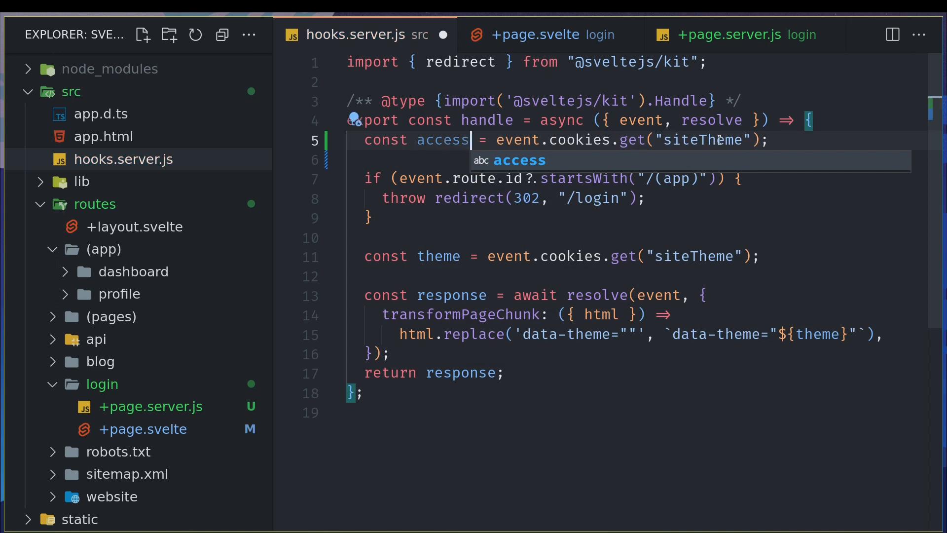
type("access")
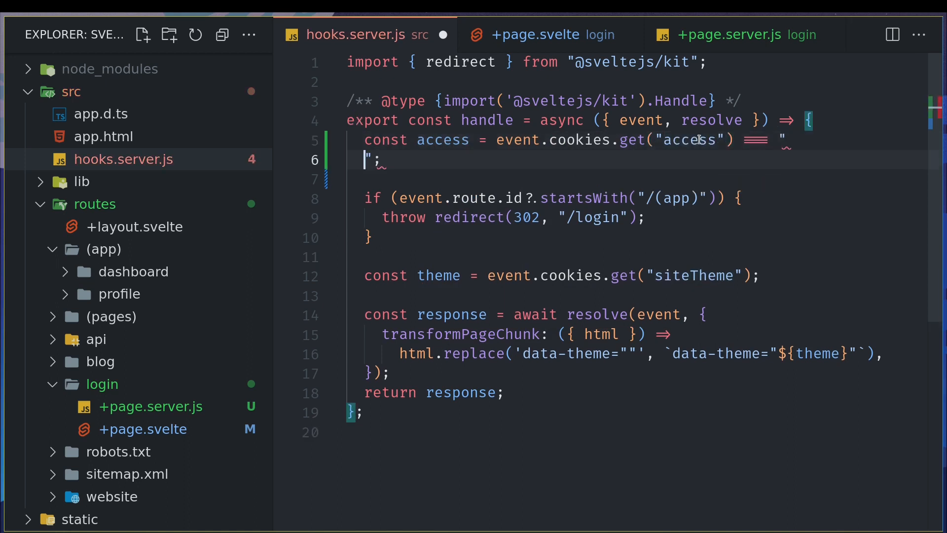
type("true\";")
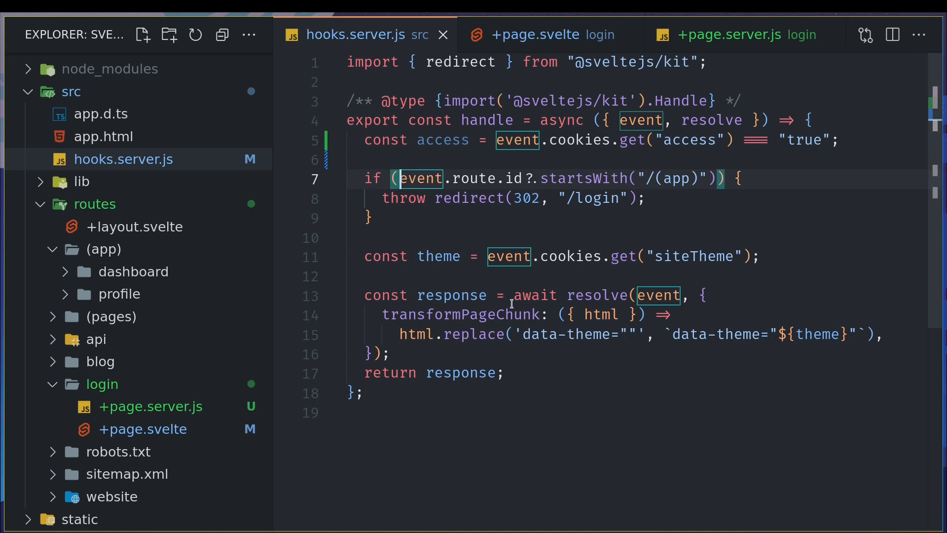
type("!acce")
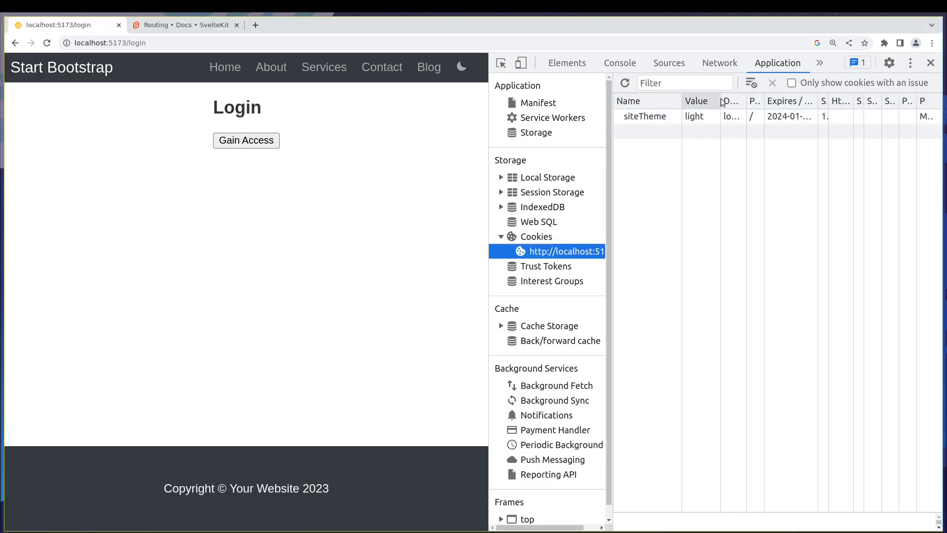
mouse_move(651, 120)
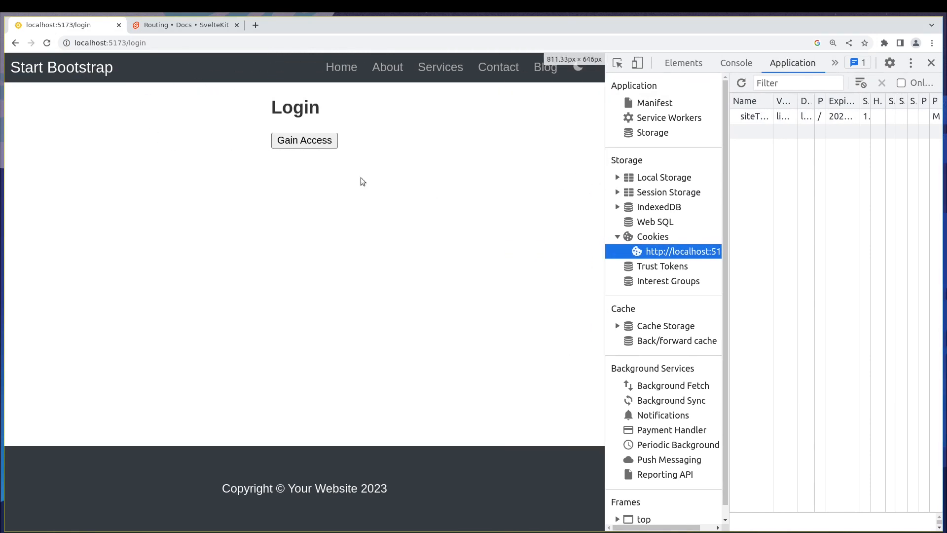
Navigate to the dashboard (app) route from the address bar and observe the redirect back to login
left_click(305, 140)
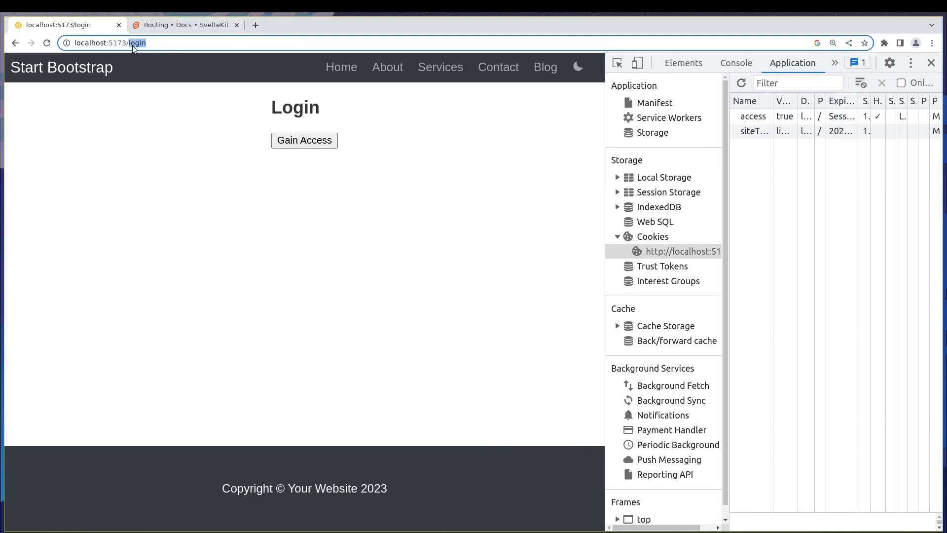
type("dasb")
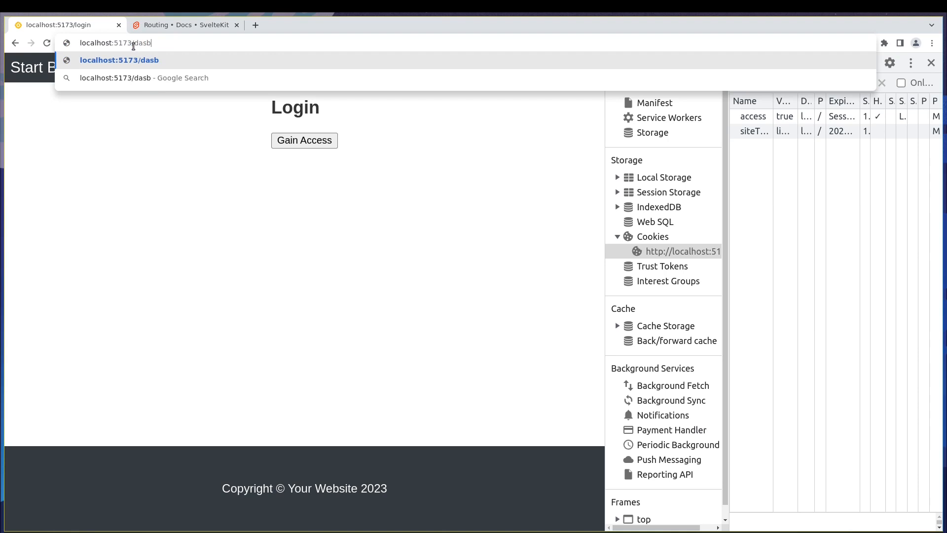
key("Enter")
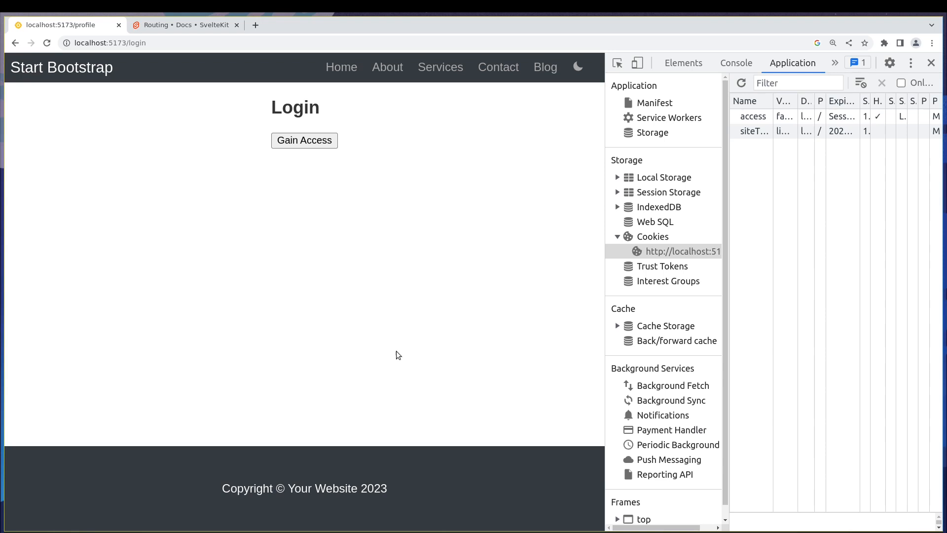
mouse_move(359, 195)
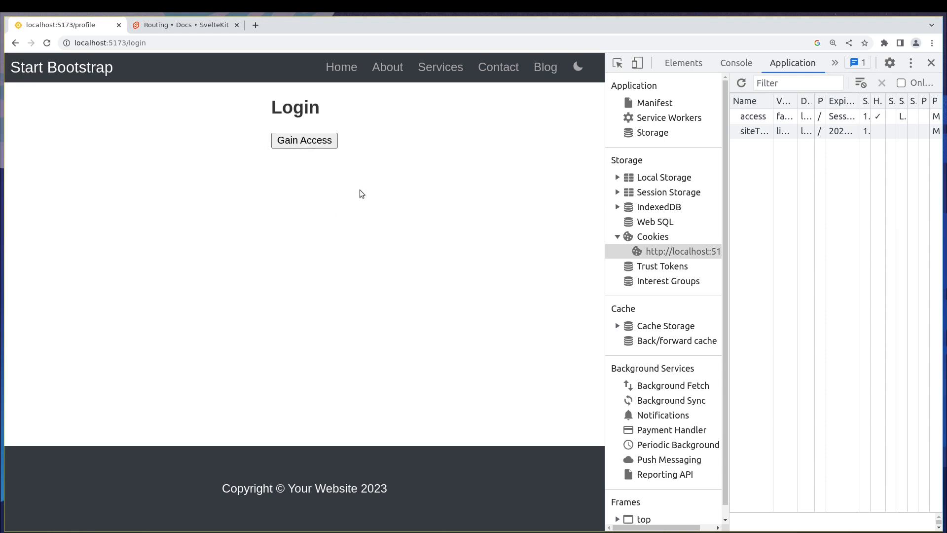
mouse_move(302, 209)
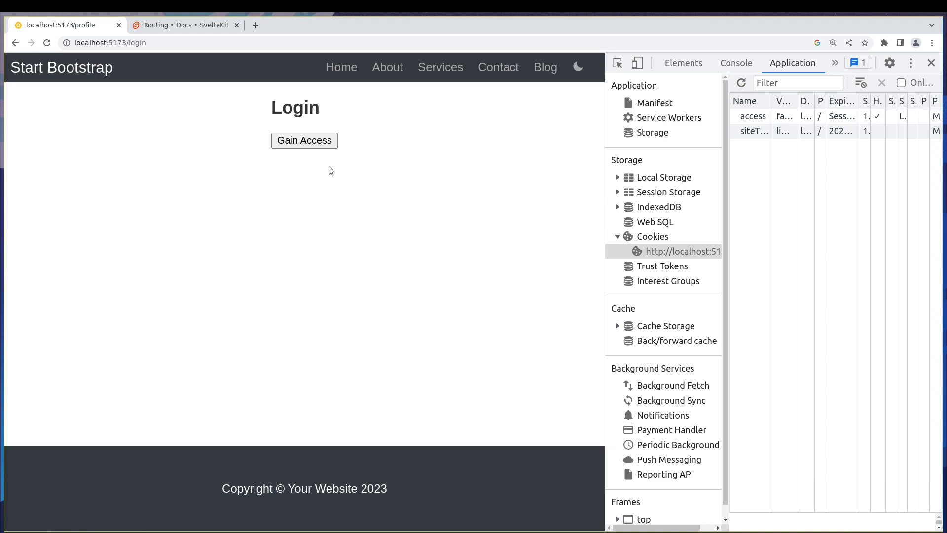
mouse_move(368, 140)
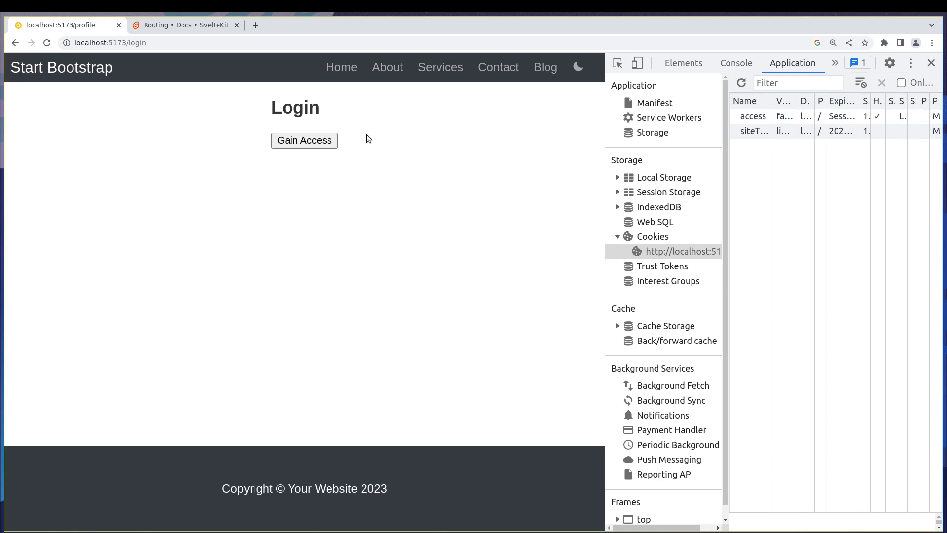
mouse_move(361, 282)
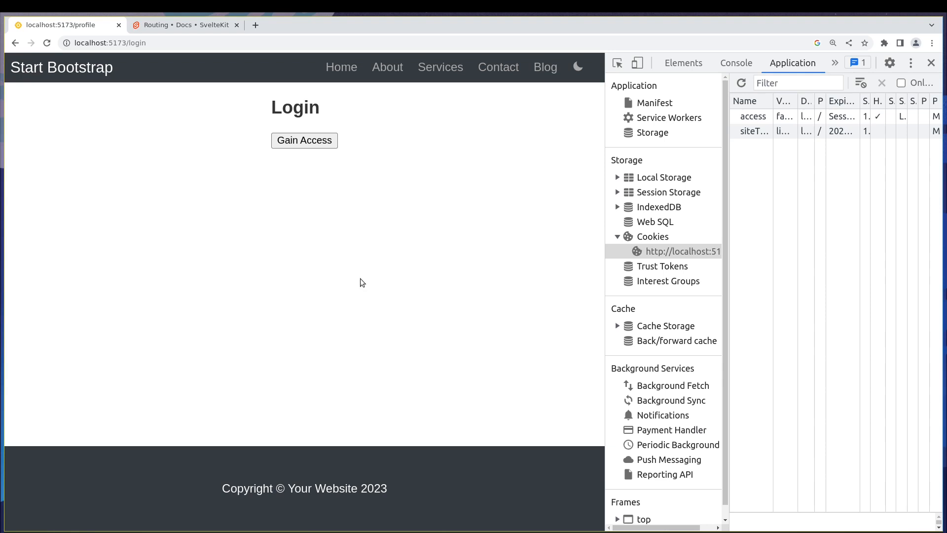
mouse_move(330, 182)
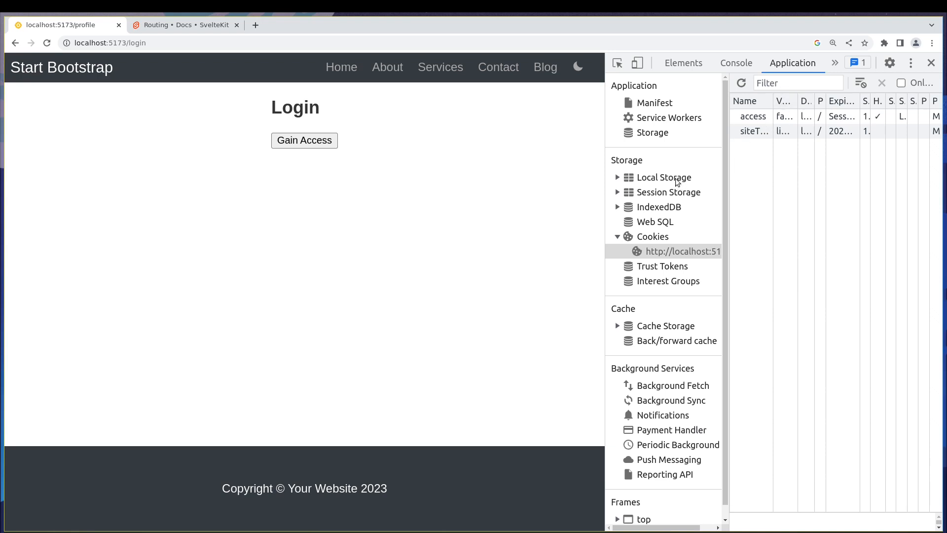
mouse_move(668, 177)
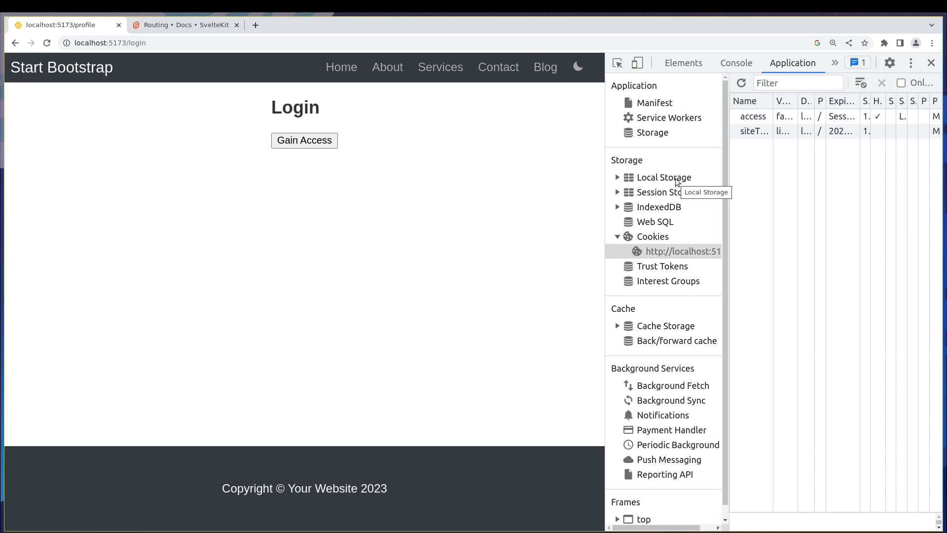
mouse_move(303, 213)
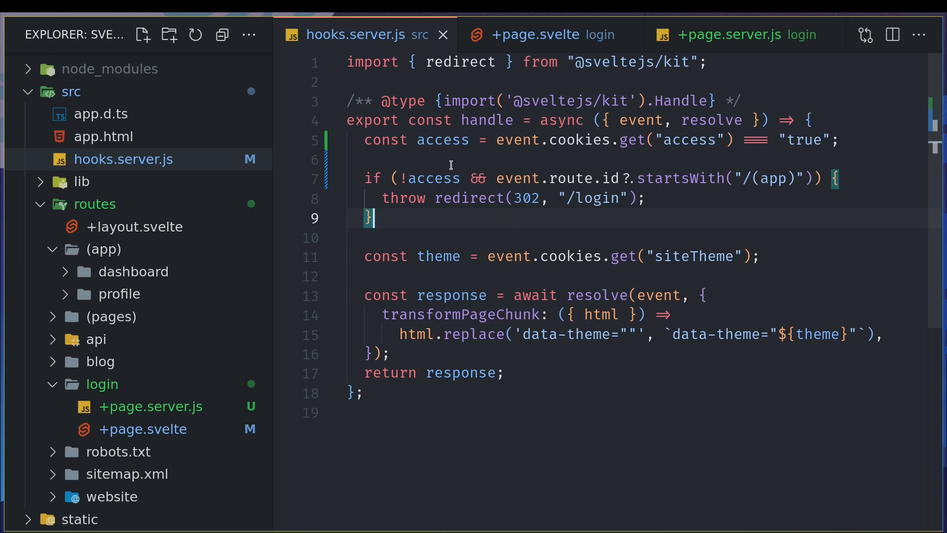
mouse_move(575, 154)
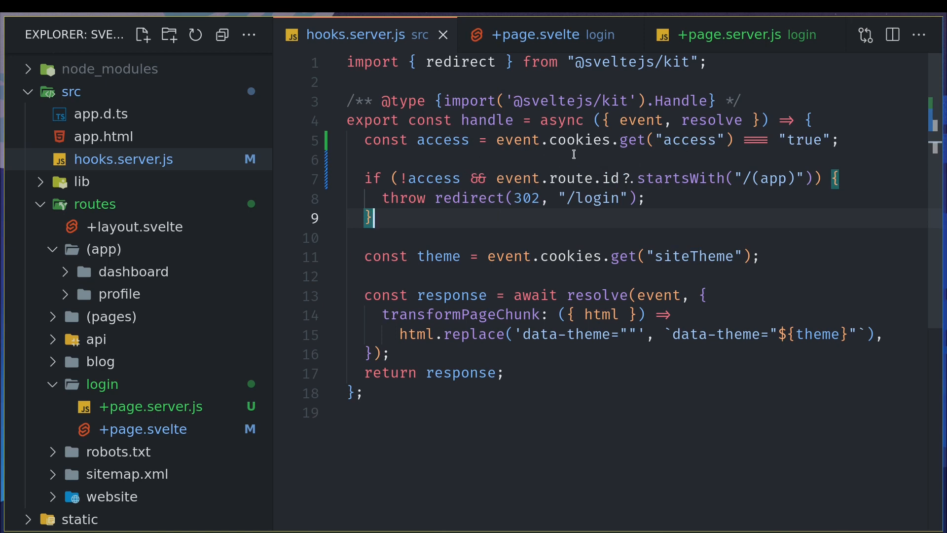